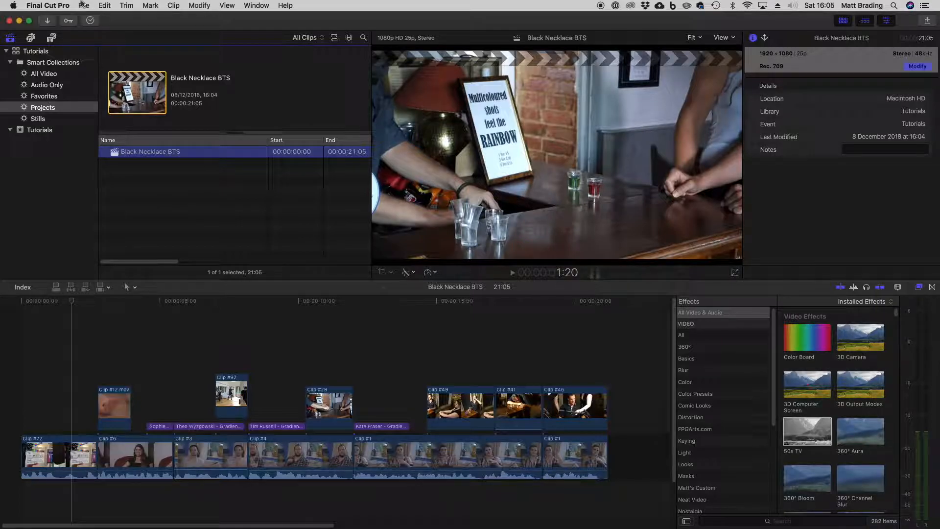
Reach the sharing destinations settings via File > Share > Add Destination.
left_click(83, 6)
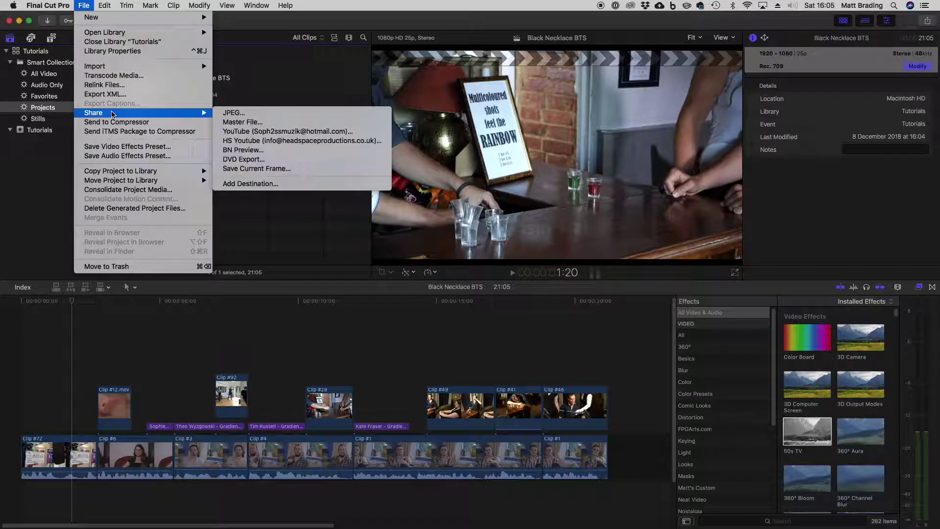
left_click(250, 184)
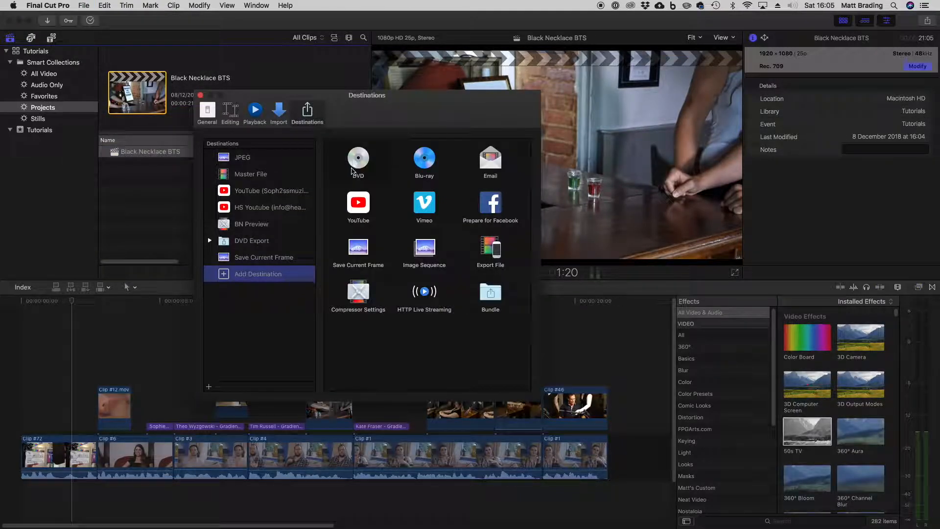
mouse_move(487, 169)
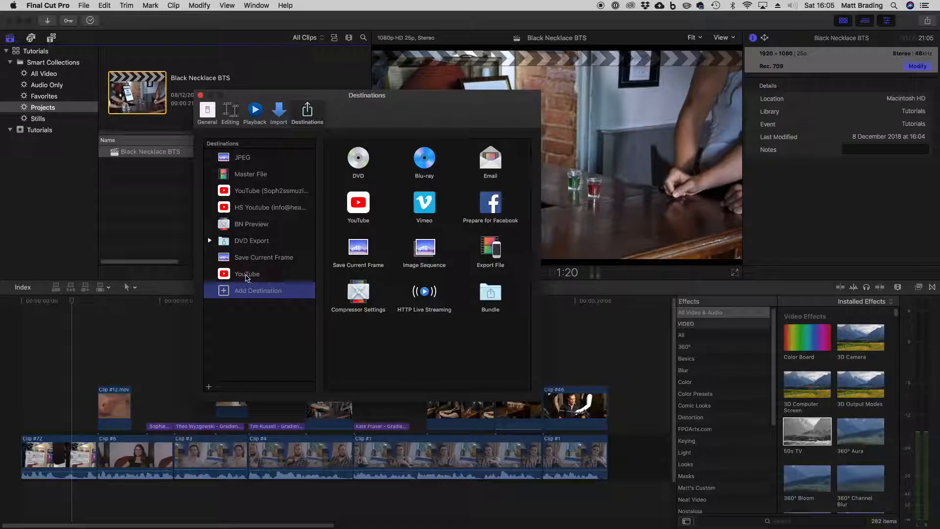
Select the new YouTube destination and set its upload resolution to HD 1080p.
left_click(247, 275)
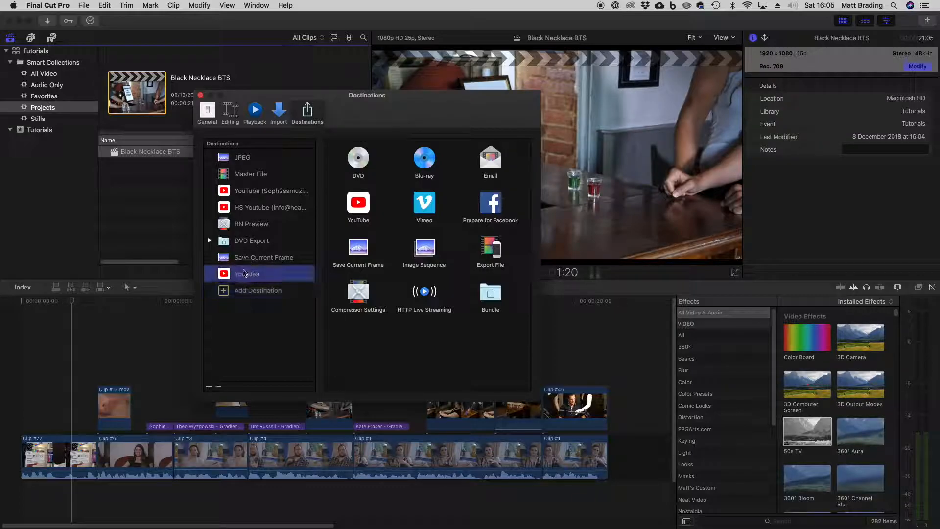
left_click(248, 275)
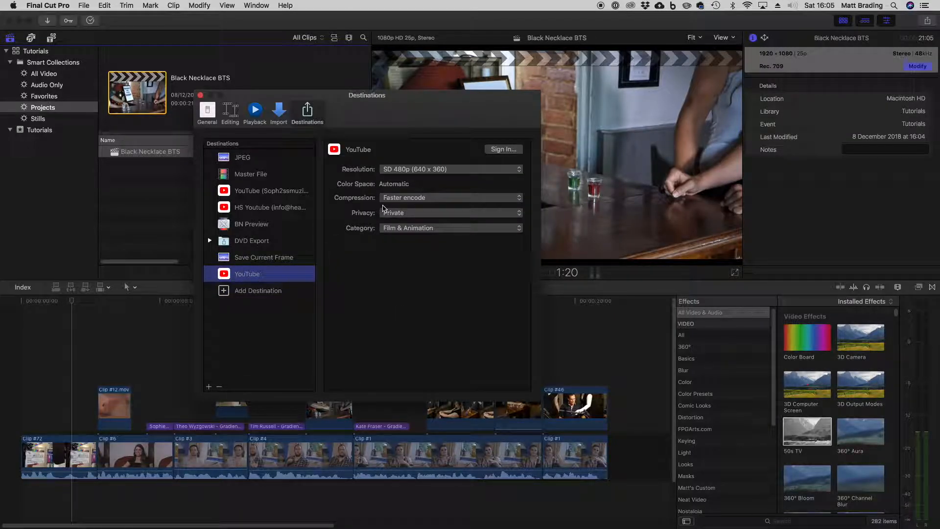
mouse_move(454, 176)
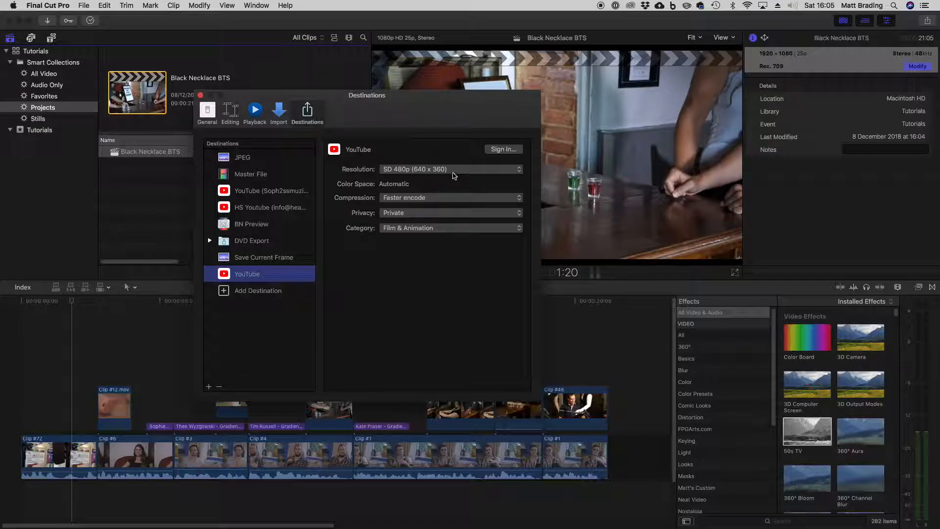
left_click(451, 168)
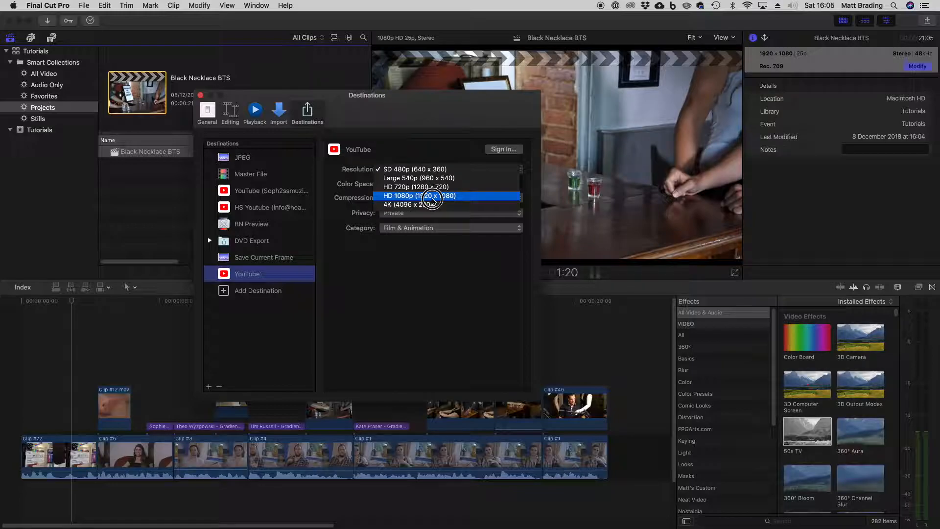
left_click(419, 196)
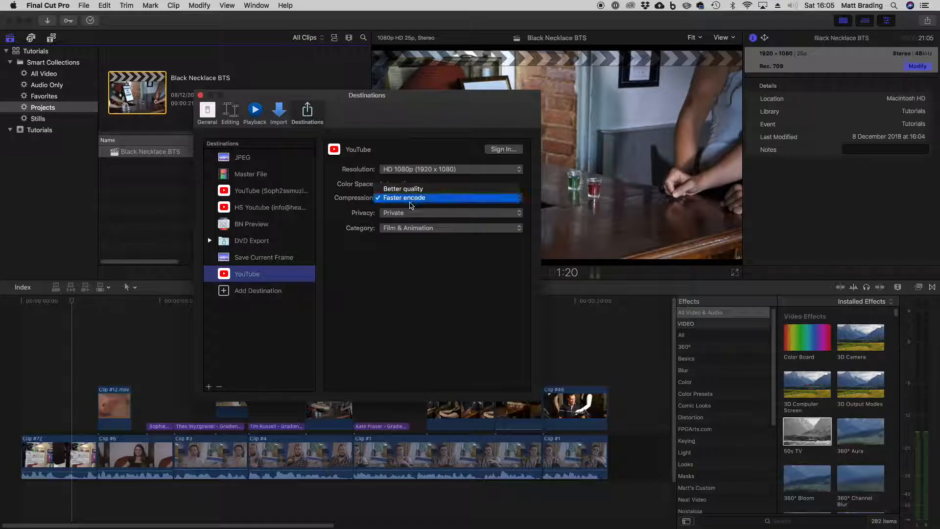
Keep Faster encode and Film & Animation, set privacy to Unlisted, and begin YouTube sign-in.
left_click(449, 212)
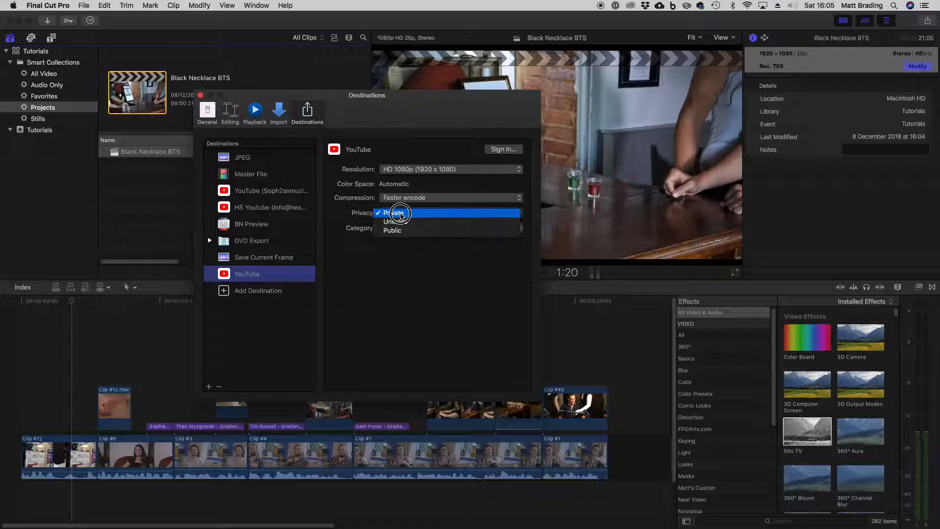
mouse_move(429, 221)
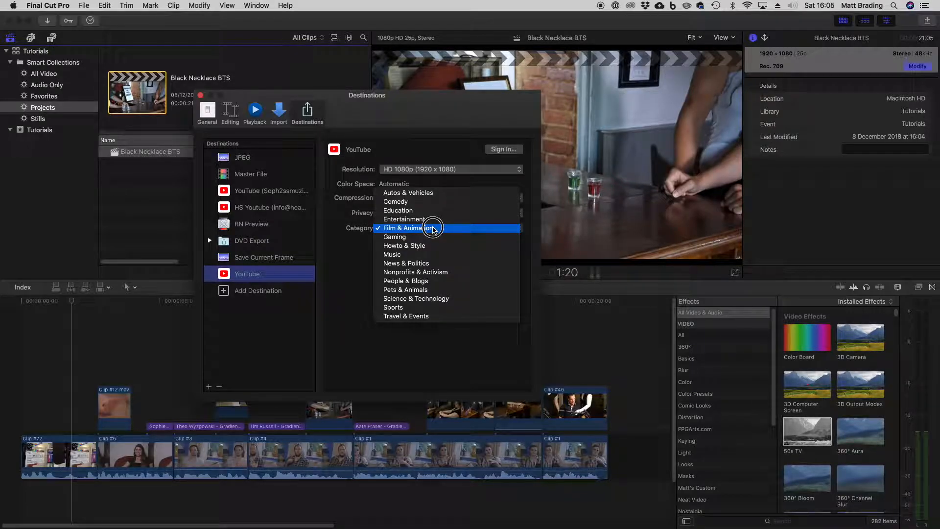
left_click(424, 228)
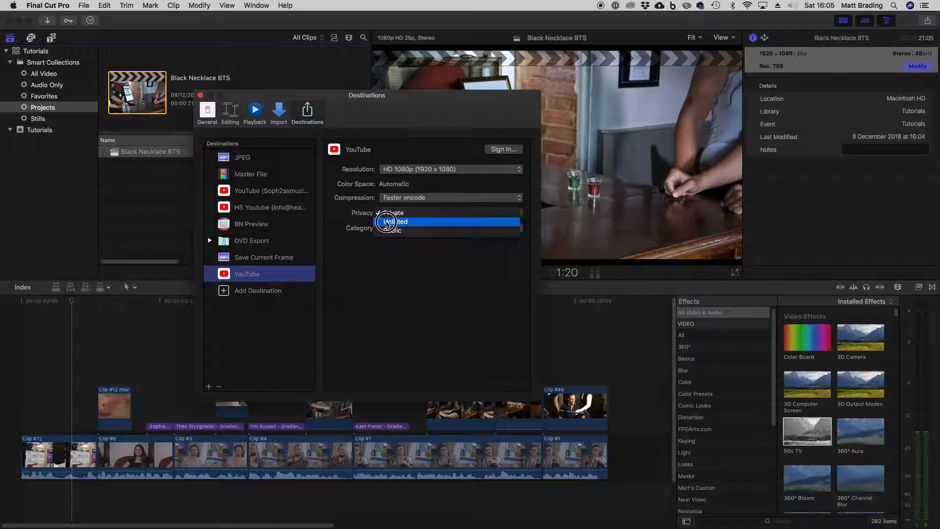
left_click(394, 221)
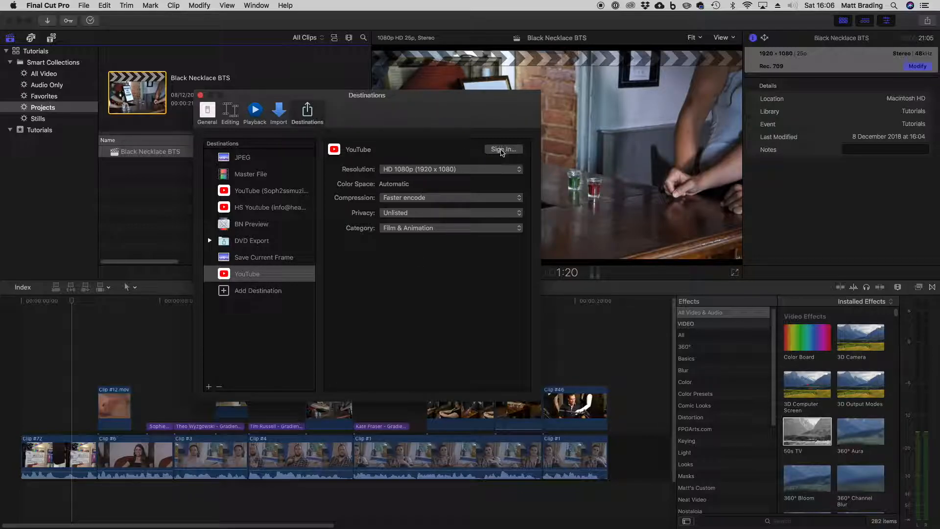
left_click(502, 149)
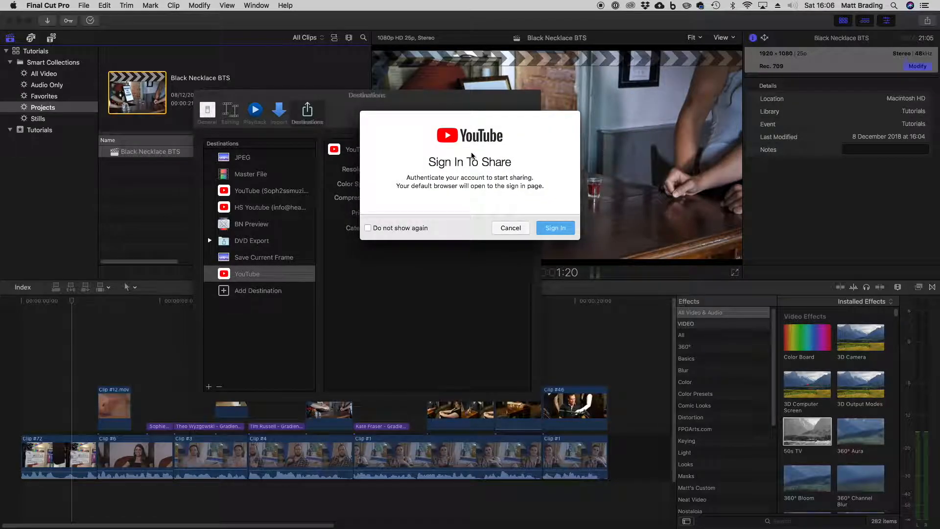
Confirm Sign In so Safari shows the Google account chooser.
left_click(555, 227)
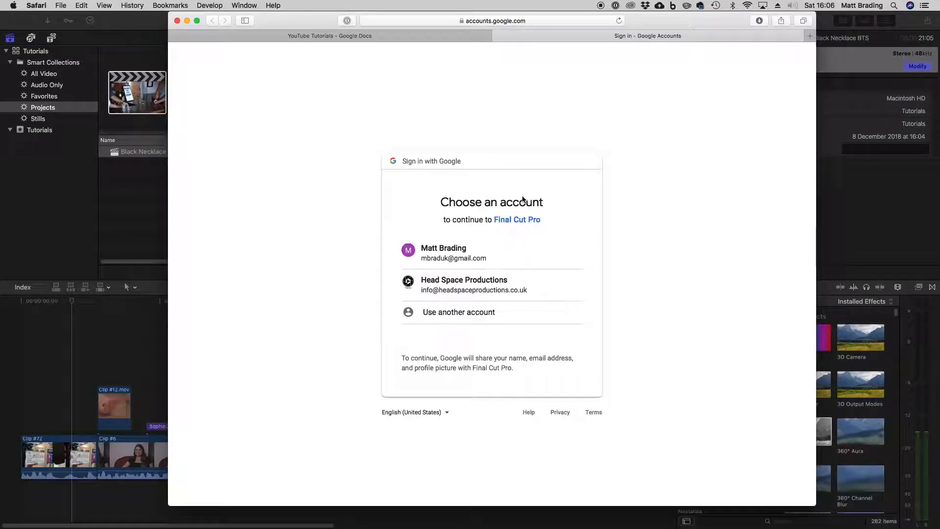
mouse_move(424, 240)
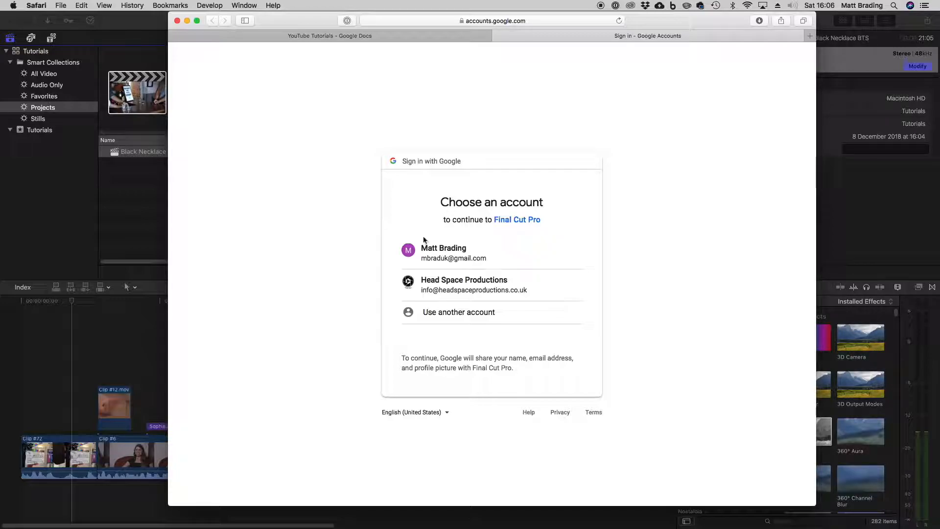
mouse_move(426, 256)
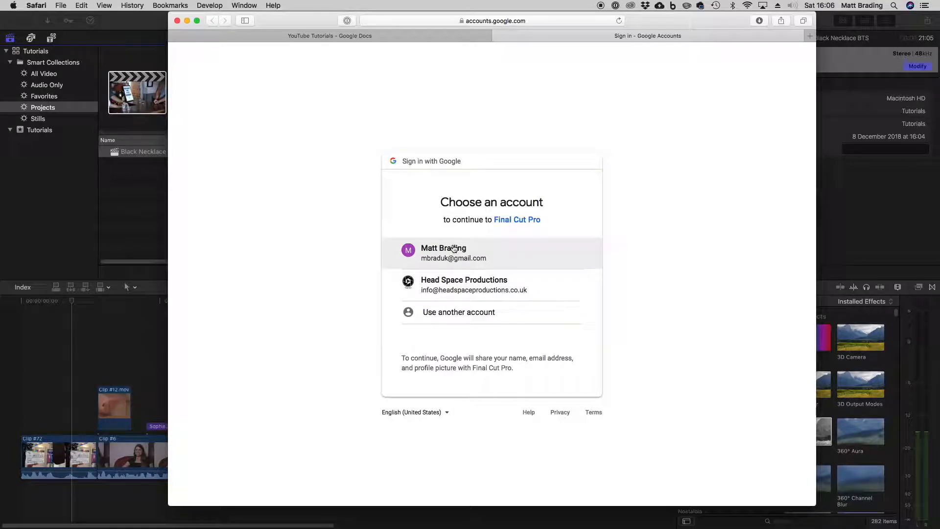
mouse_move(457, 318)
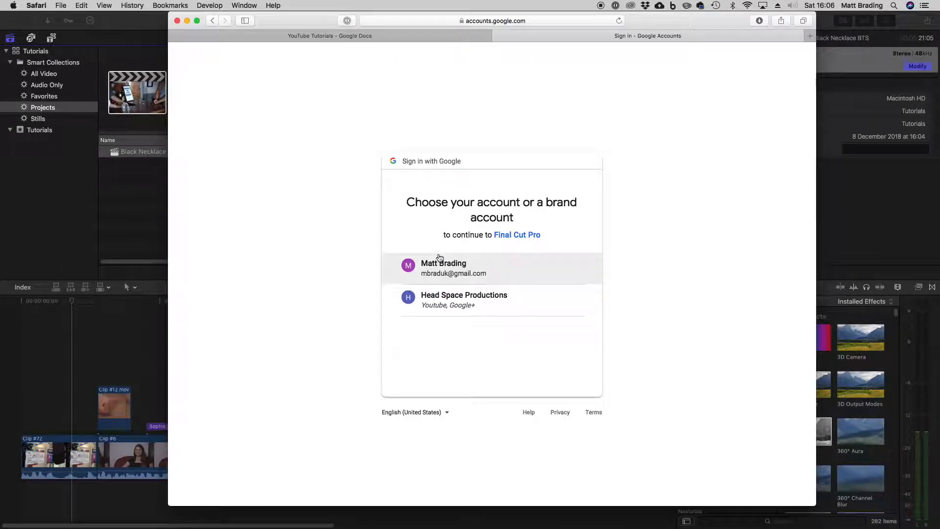
mouse_move(531, 221)
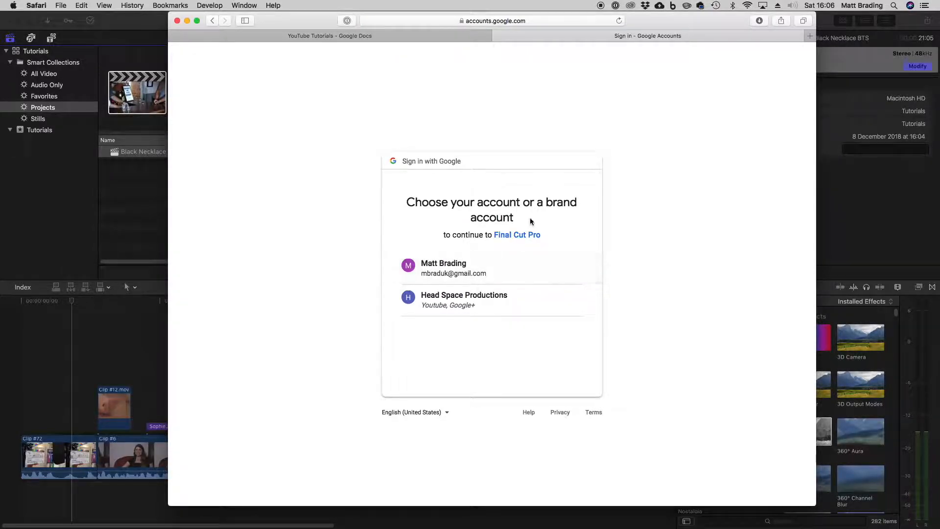
mouse_move(465, 276)
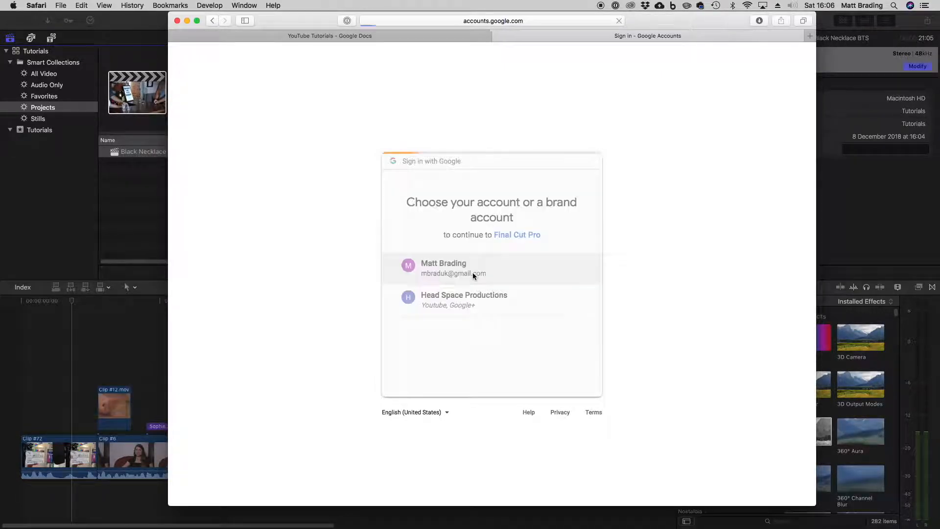
Choose the personal Google account and allow Final Cut Pro access to YouTube.
left_click(473, 268)
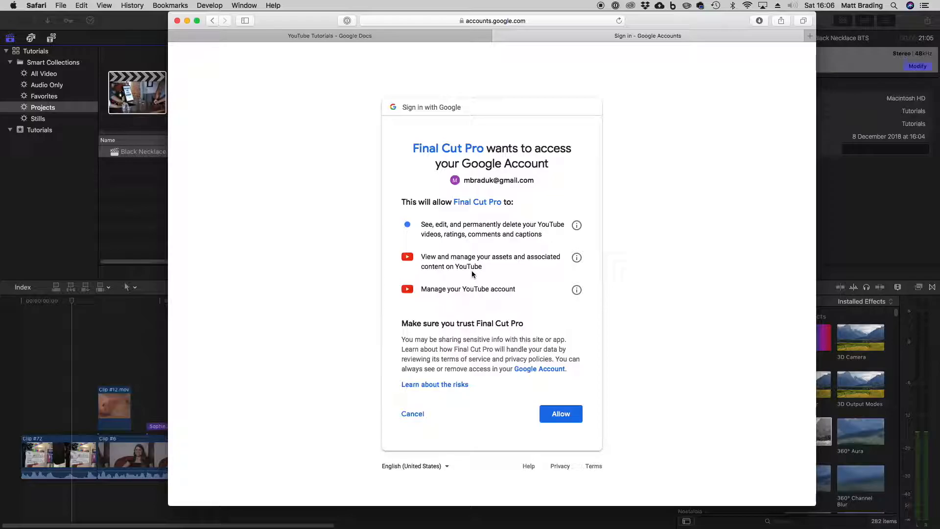
mouse_move(524, 395)
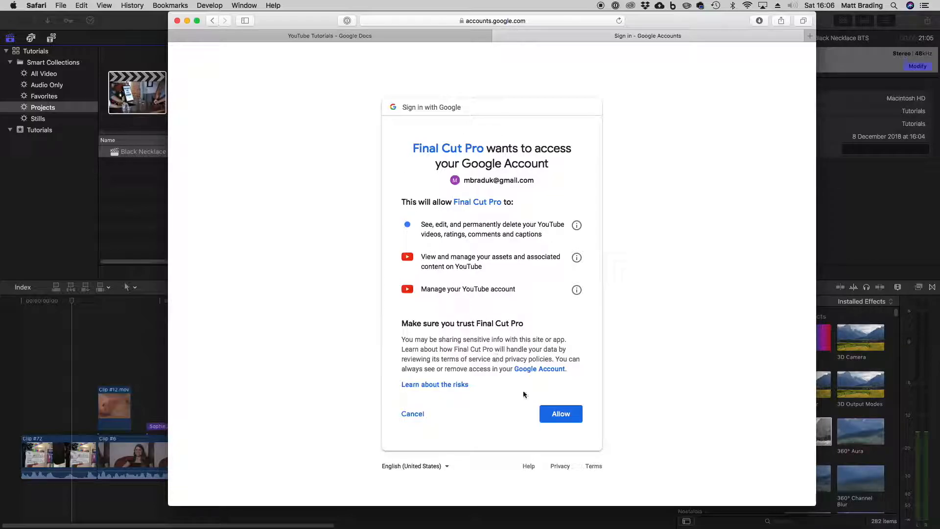
left_click(560, 413)
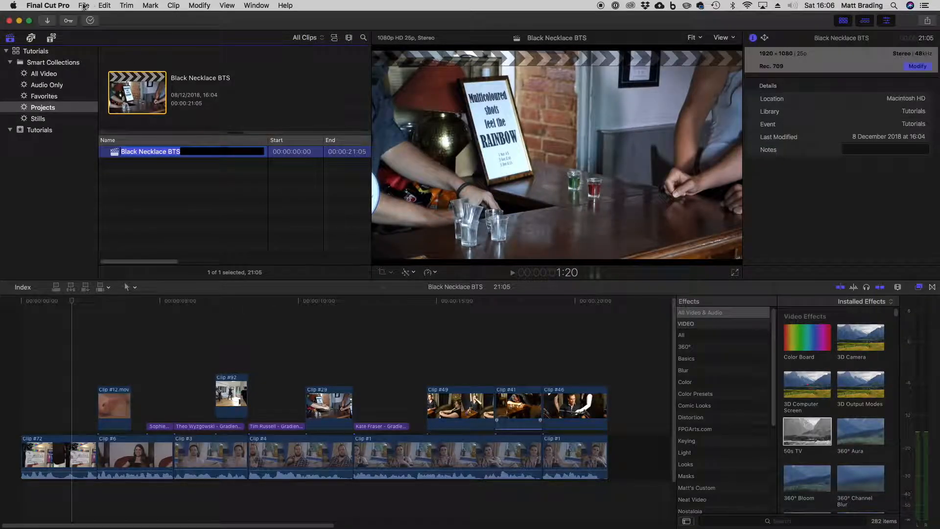
Share Black Necklace BTS to the personal YouTube destination with Unlisted privacy.
left_click(84, 5)
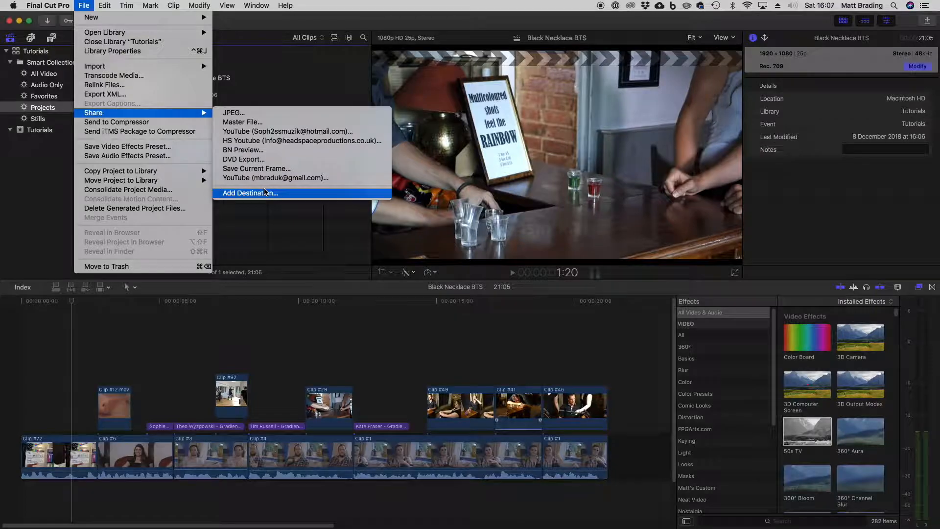
left_click(250, 193)
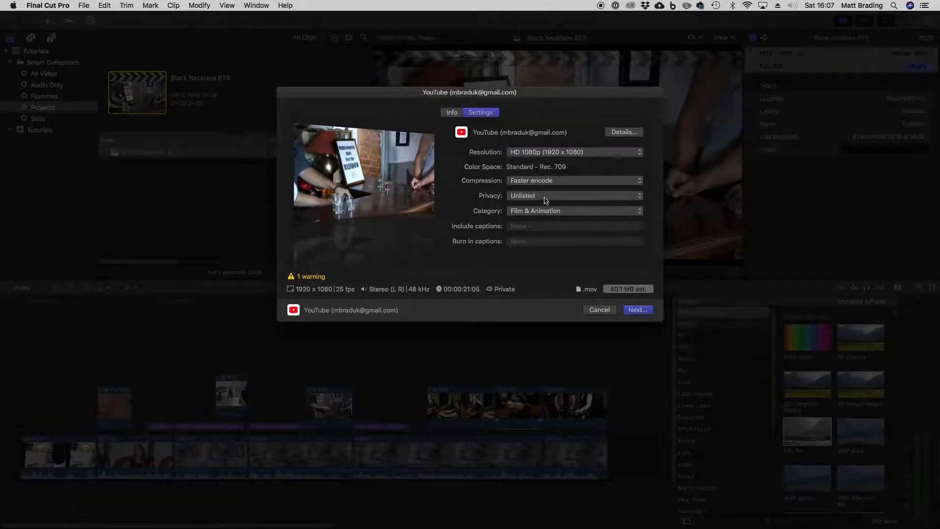
Enter description 'This video is about Black Necklace BTS', clear tags, and continue to the terms.
left_click(453, 112)
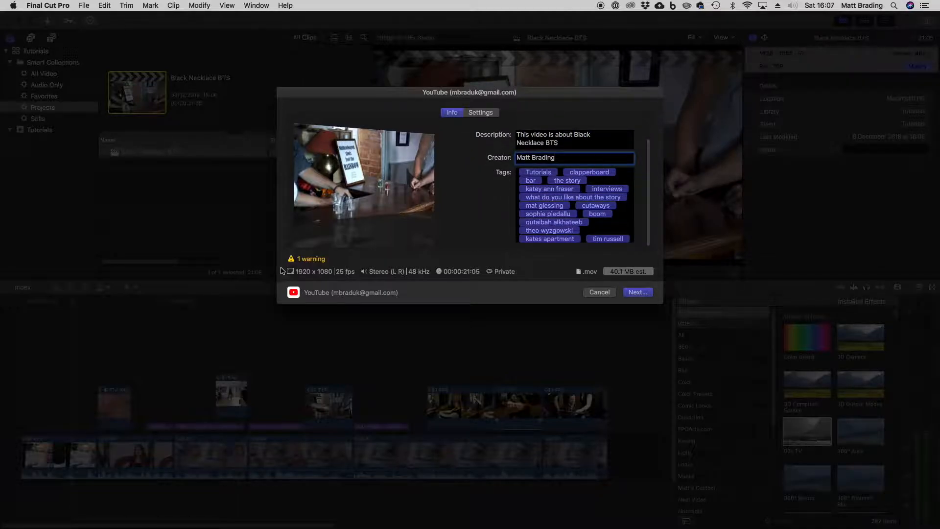
mouse_move(292, 261)
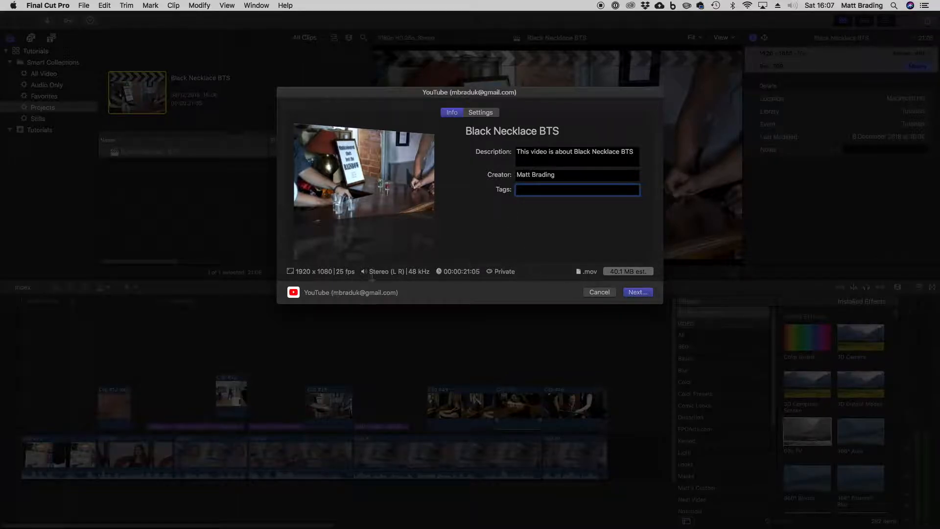
mouse_move(620, 263)
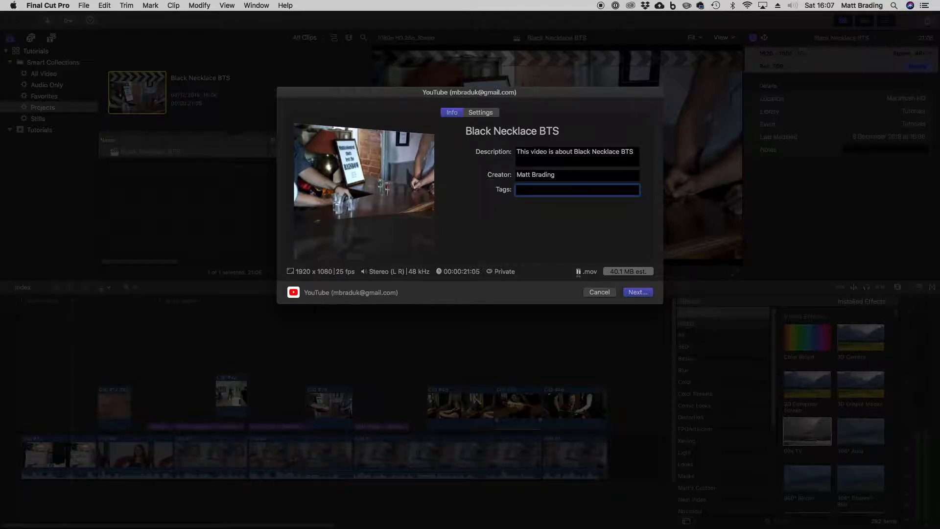
left_click(638, 292)
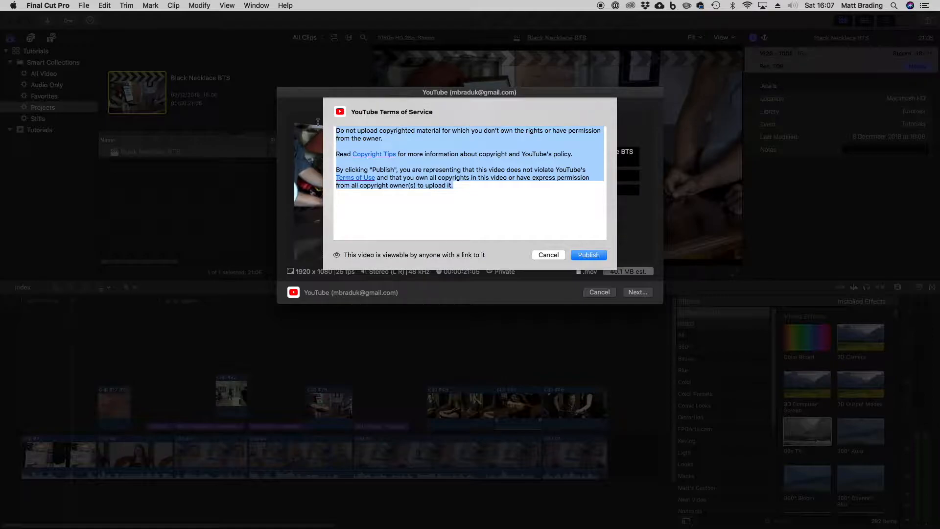
mouse_move(422, 263)
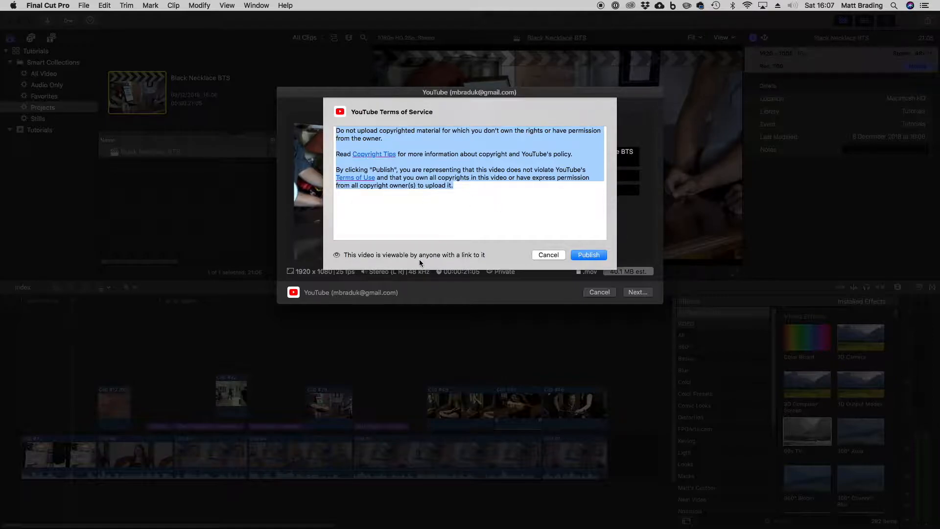
Publish Black Necklace BTS to YouTube after accepting the terms of service.
left_click(549, 255)
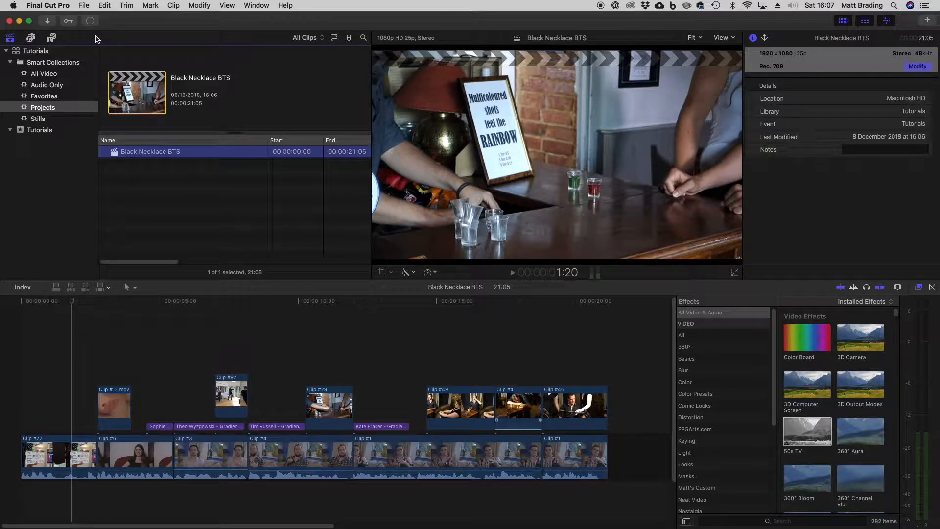
left_click(90, 20)
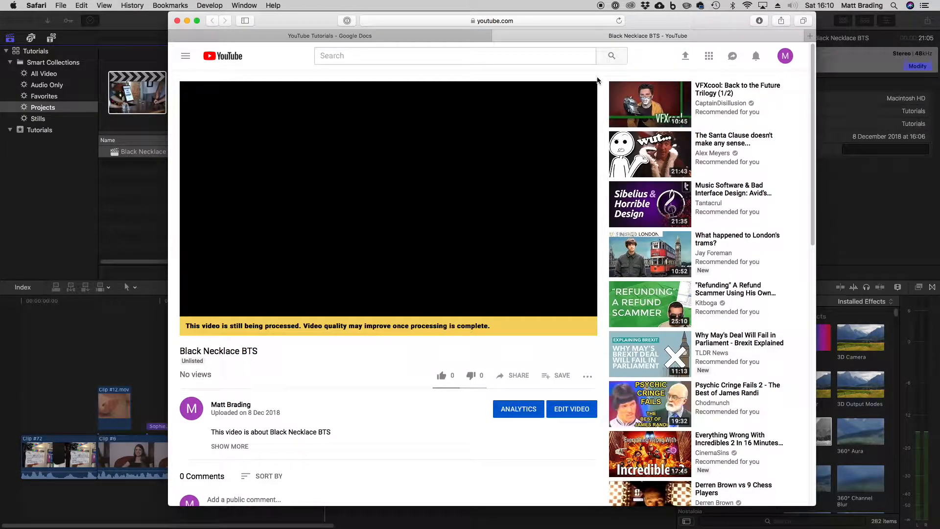
mouse_move(528, 263)
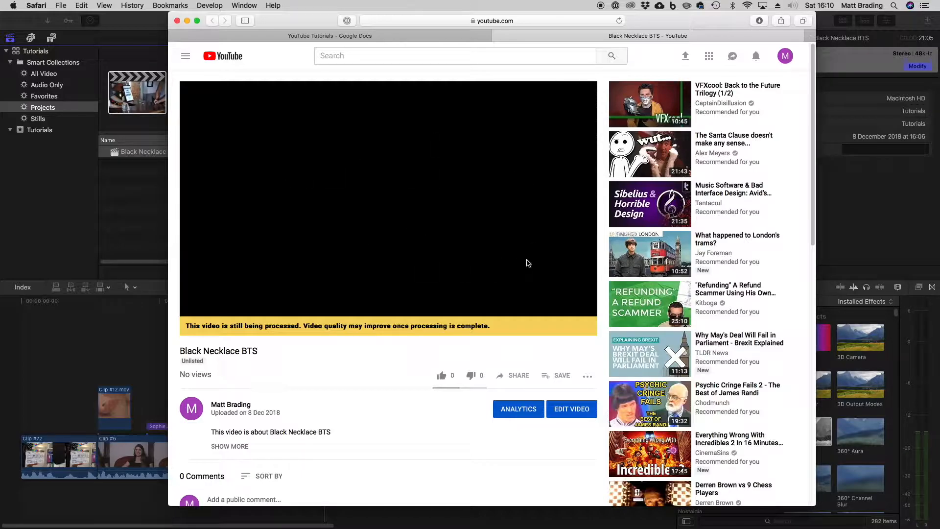